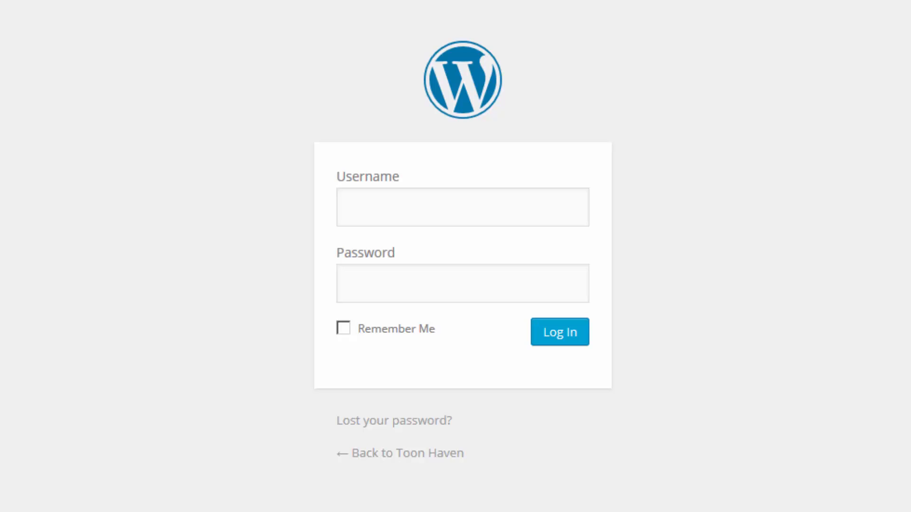
mouse_move(408, 433)
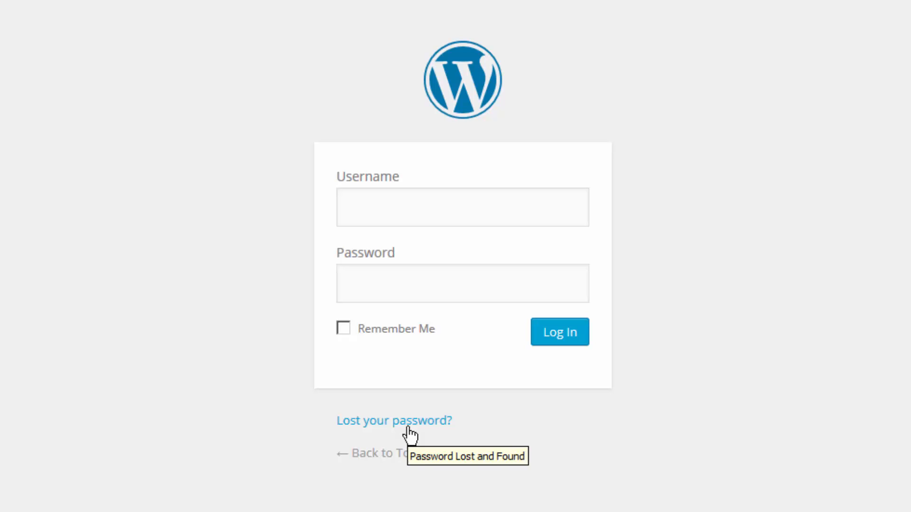
mouse_move(582, 448)
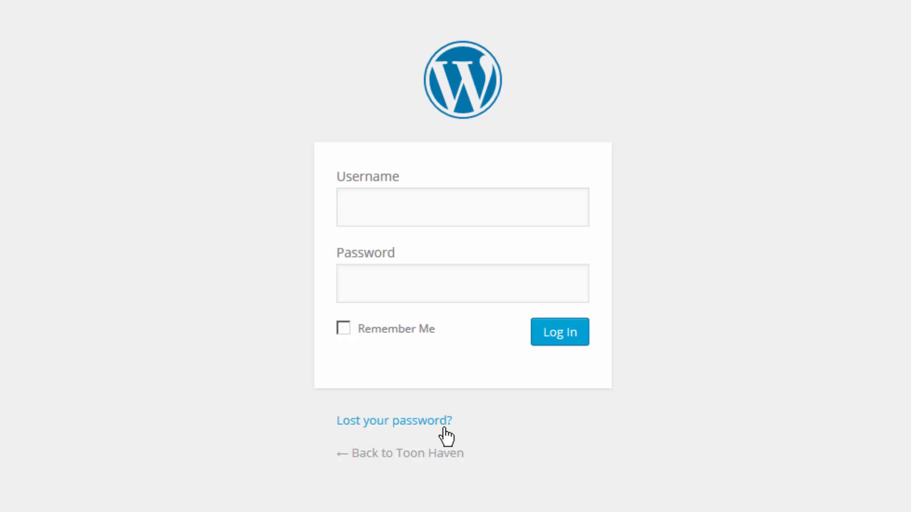
mouse_move(393, 420)
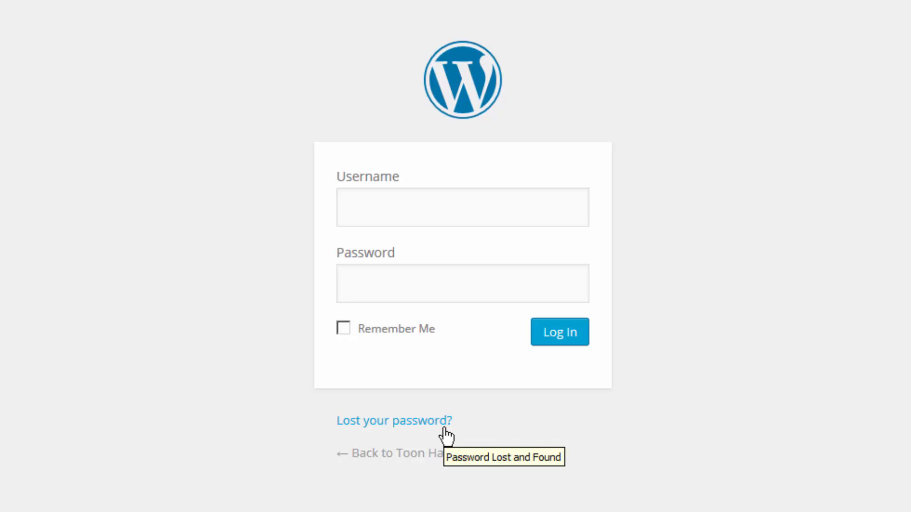
mouse_move(454, 438)
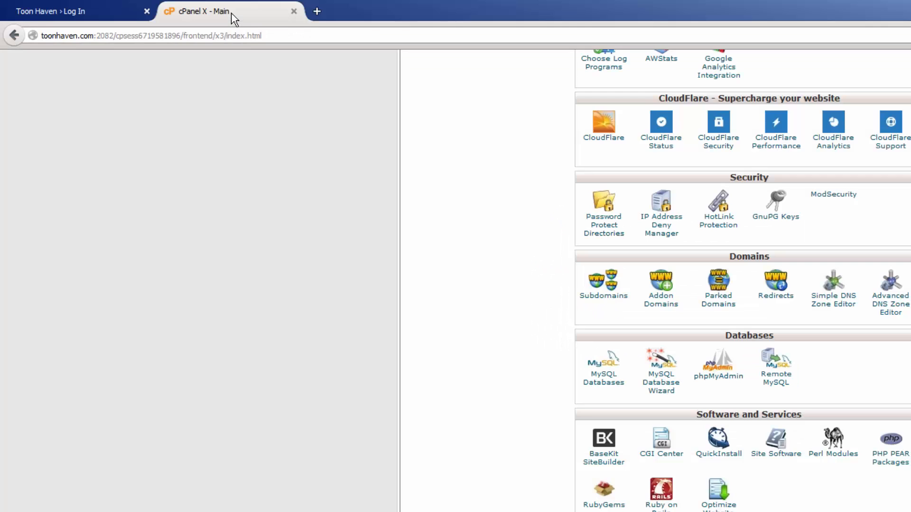
Step: Launch phpMyAdmin from cPanel's Databases section for the site's databases
scroll(down, 3)
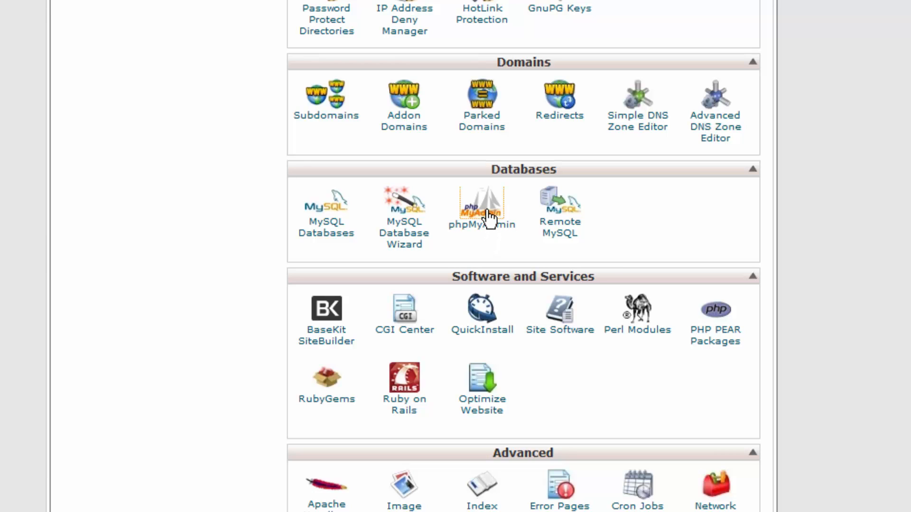
click(482, 209)
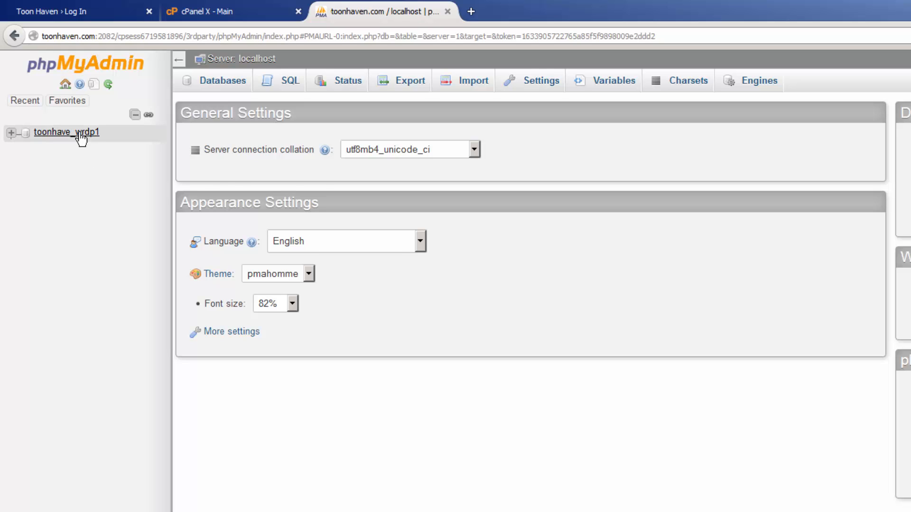
Step: Browse the wp_users table of toonhave_wrdp1 and highlight the admin's stored password hash
click(66, 132)
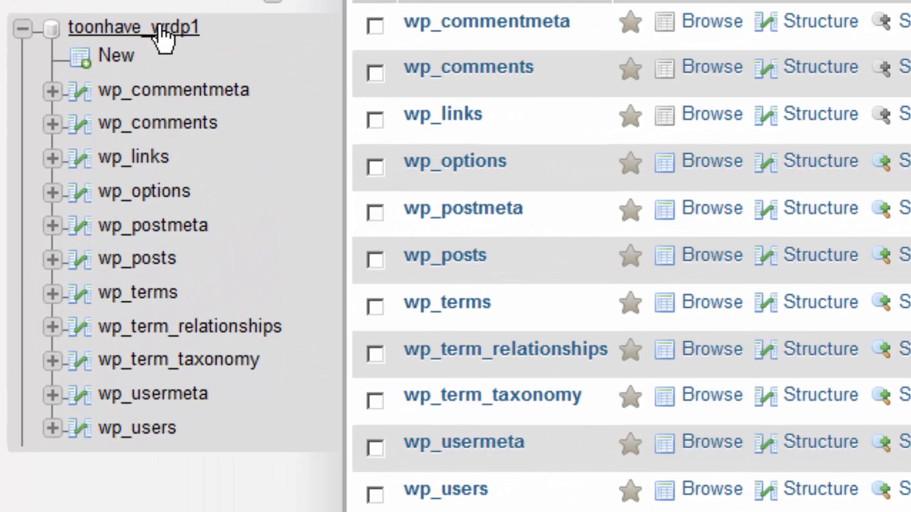
mouse_move(136, 428)
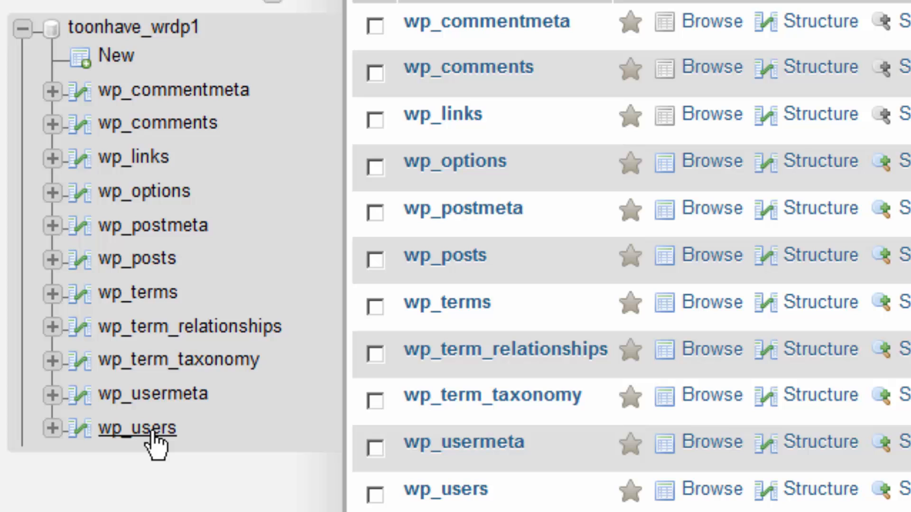
mouse_move(138, 428)
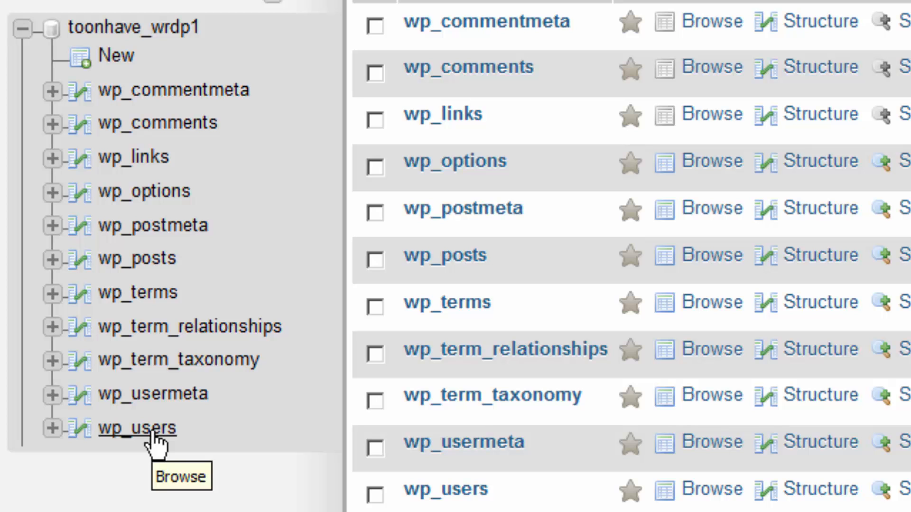
click(135, 428)
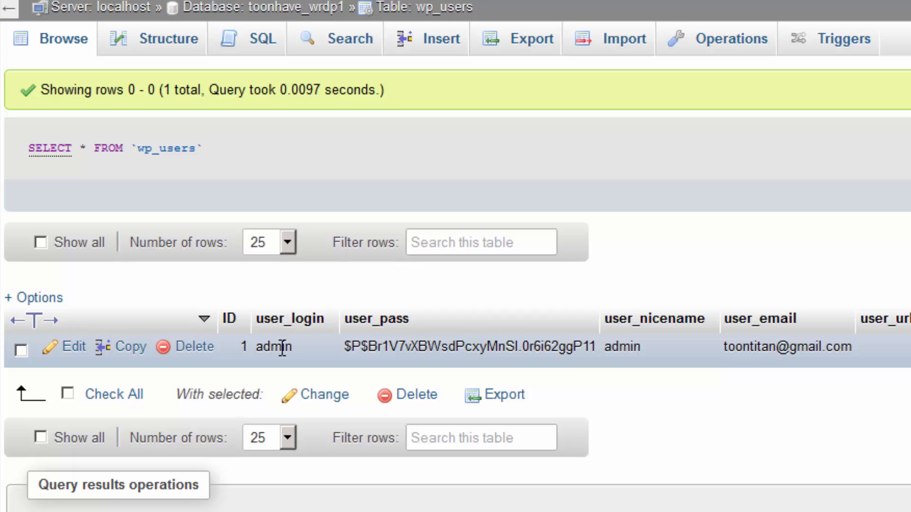
mouse_move(270, 347)
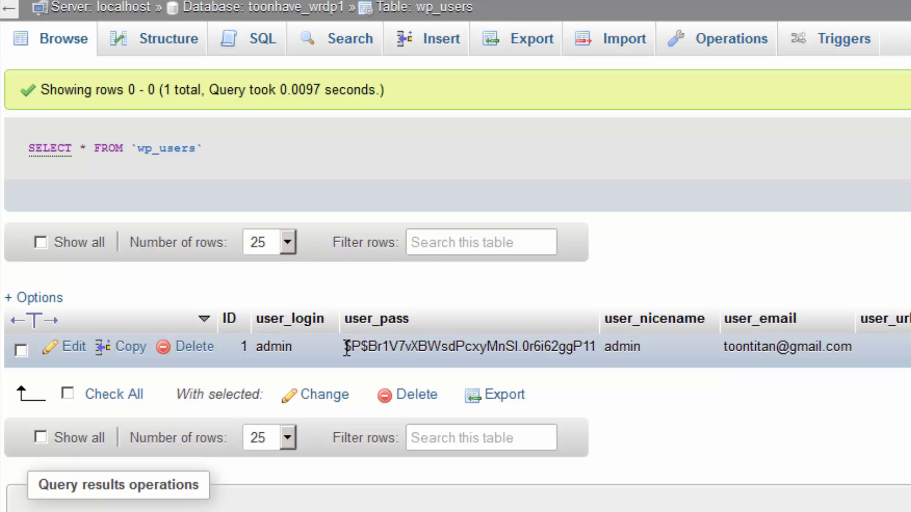
drag(346, 347, 550, 347)
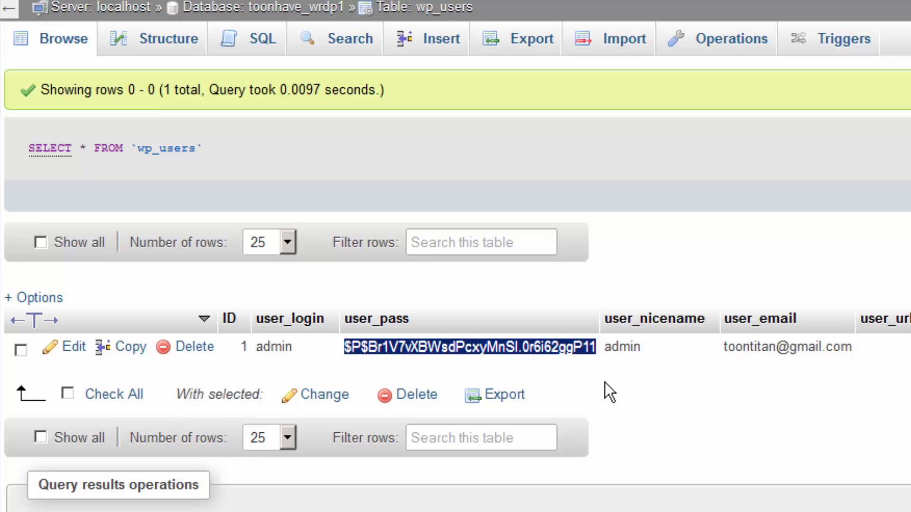
mouse_move(845, 496)
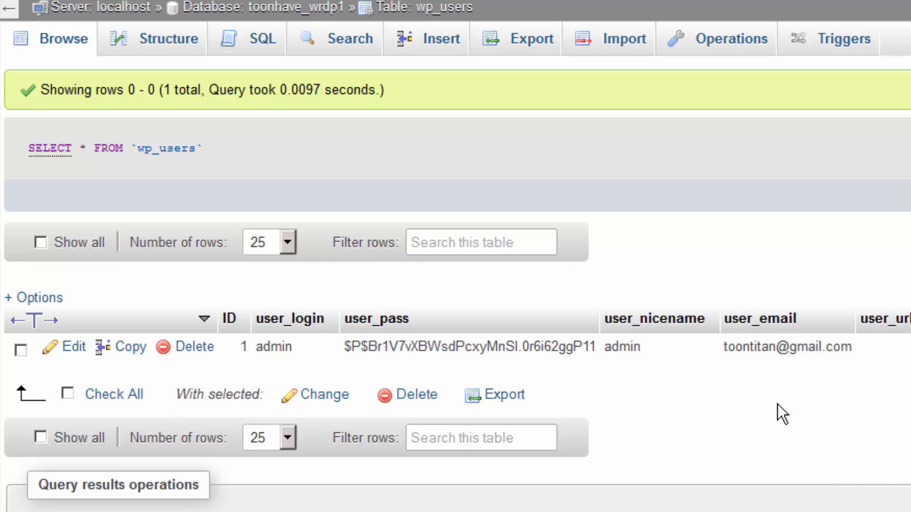
mouse_move(122, 315)
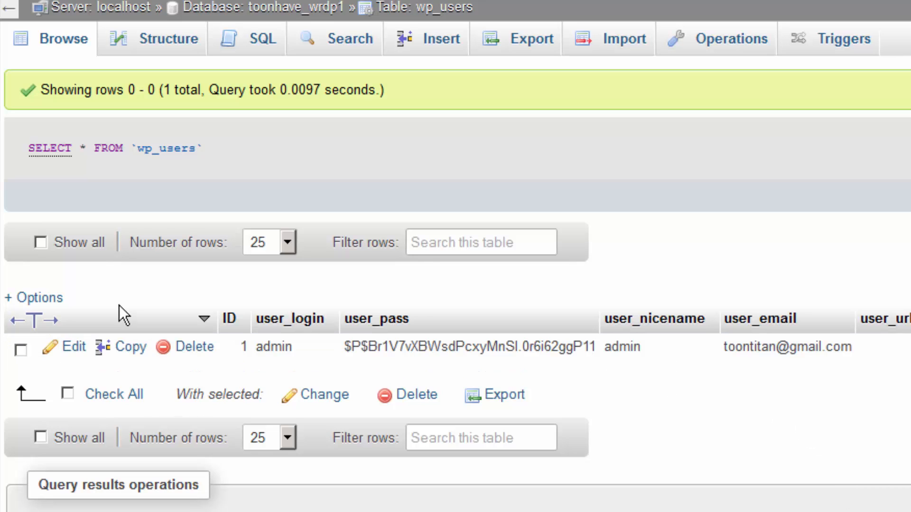
mouse_move(74, 347)
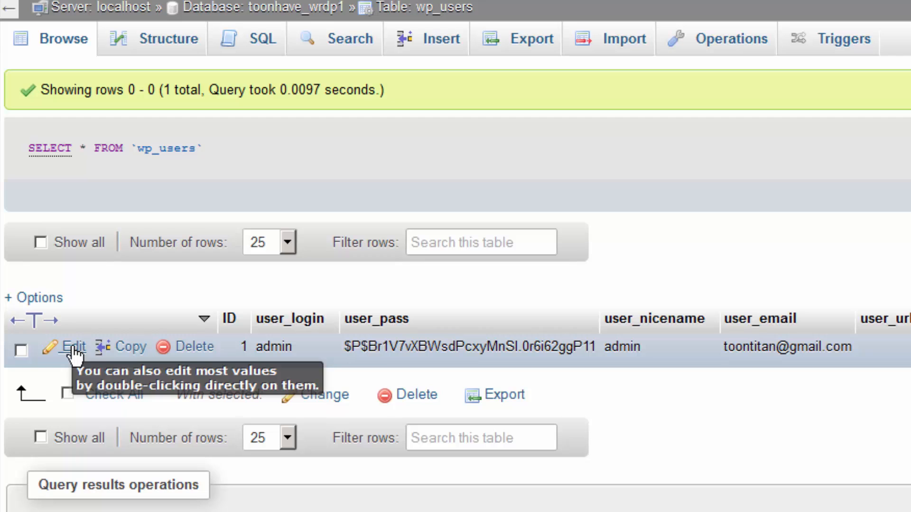
click(74, 347)
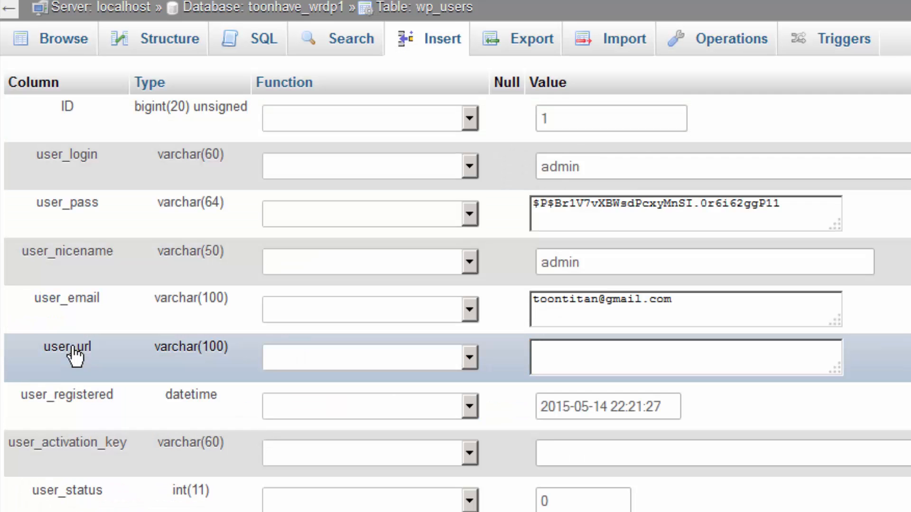
click(684, 214)
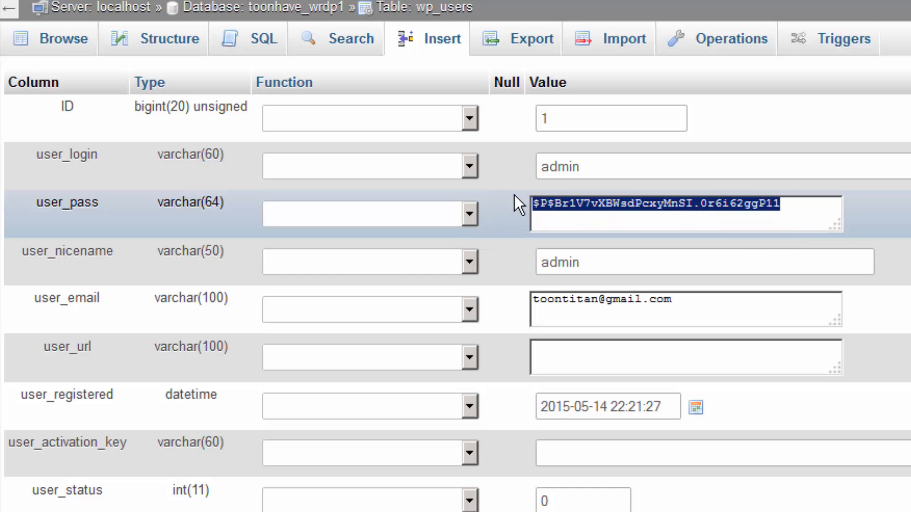
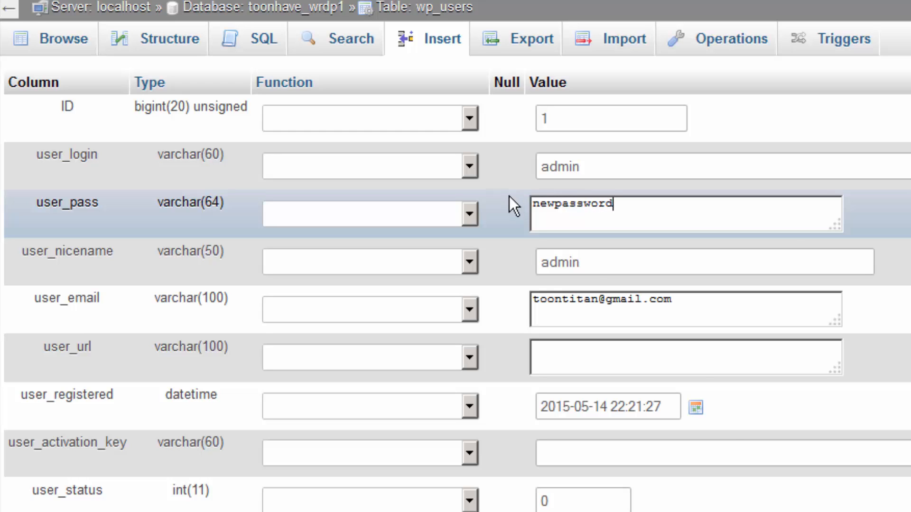
Step: Apply the MD5 function to the password value and save the row with Go
click(468, 213)
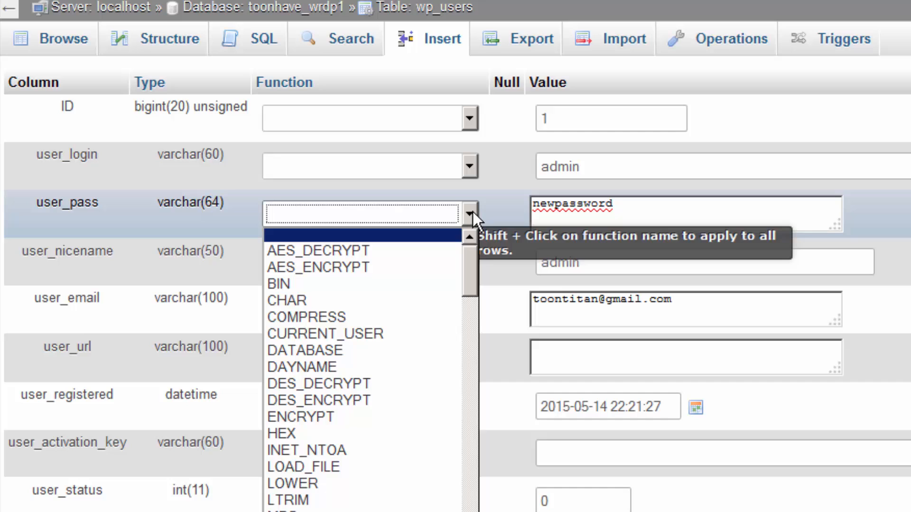
scroll(down, 3)
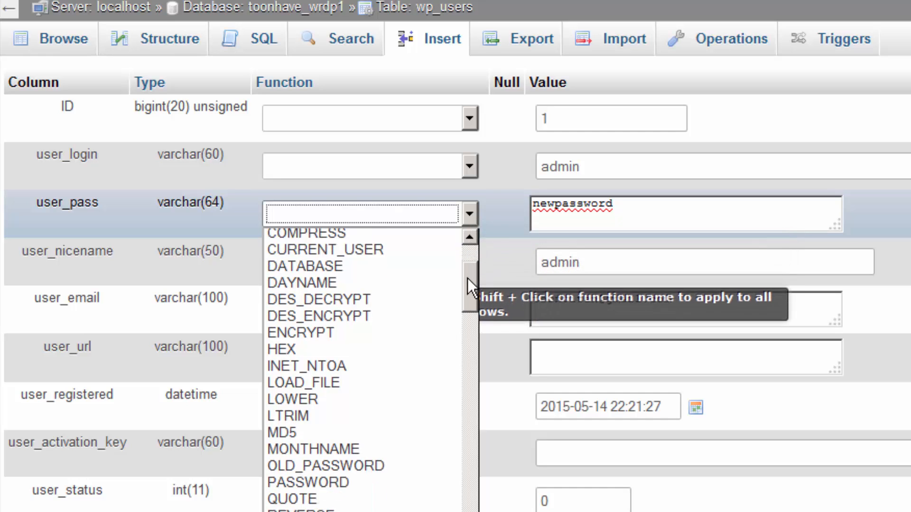
click(282, 433)
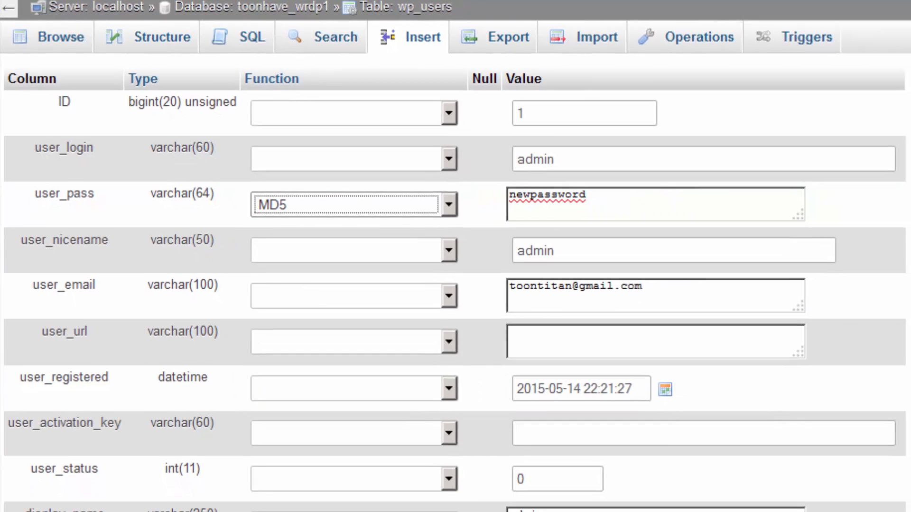
scroll(down, 3)
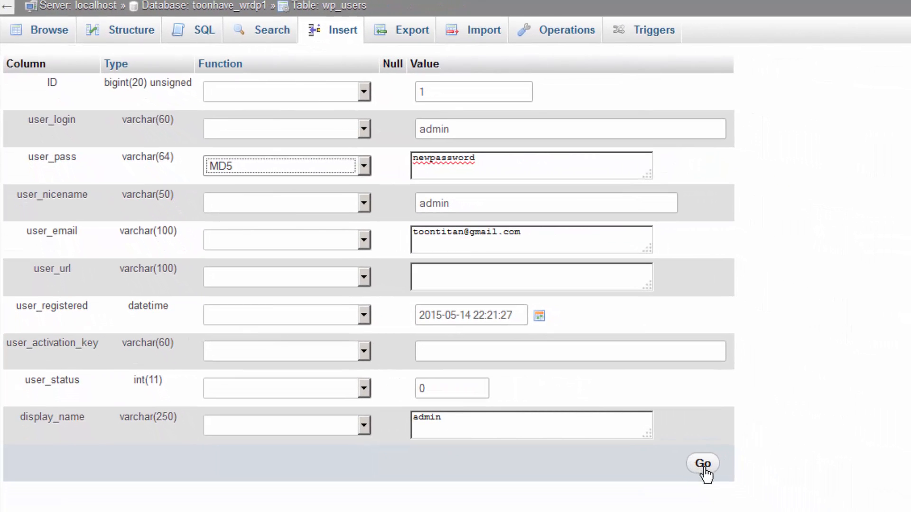
click(702, 464)
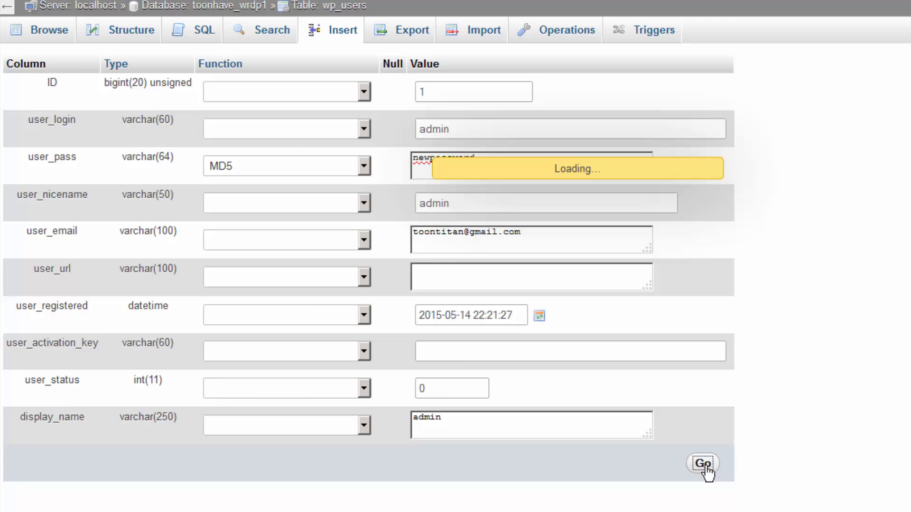
click(702, 464)
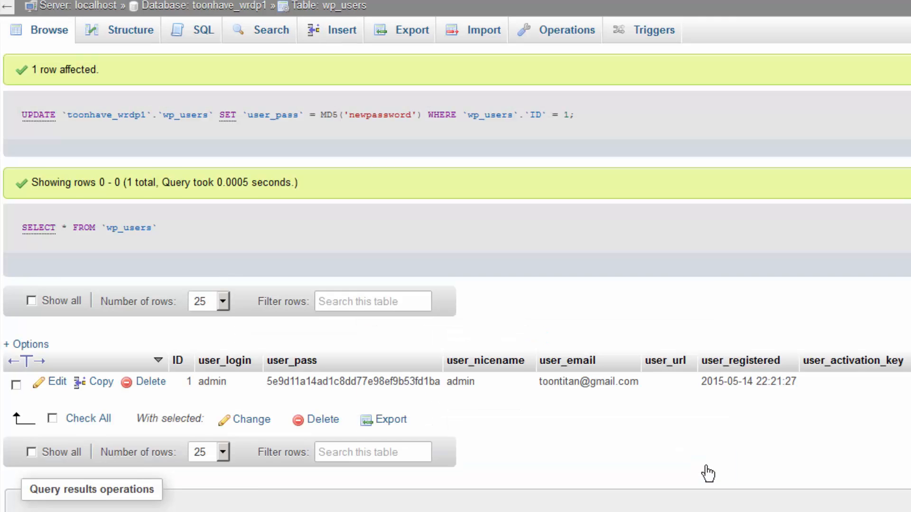
mouse_move(449, 390)
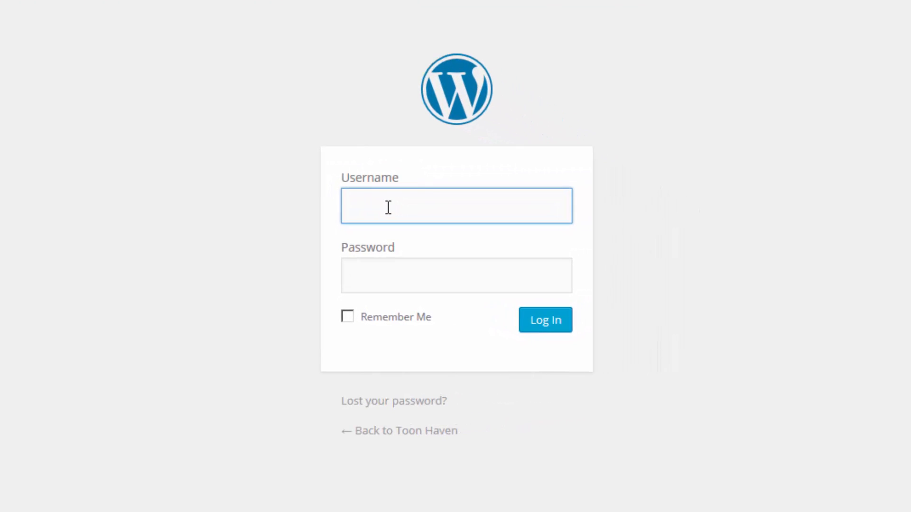
Step: Log in to WordPress as admin with the new password, reaching the Toon Haven dashboard
text(admin)
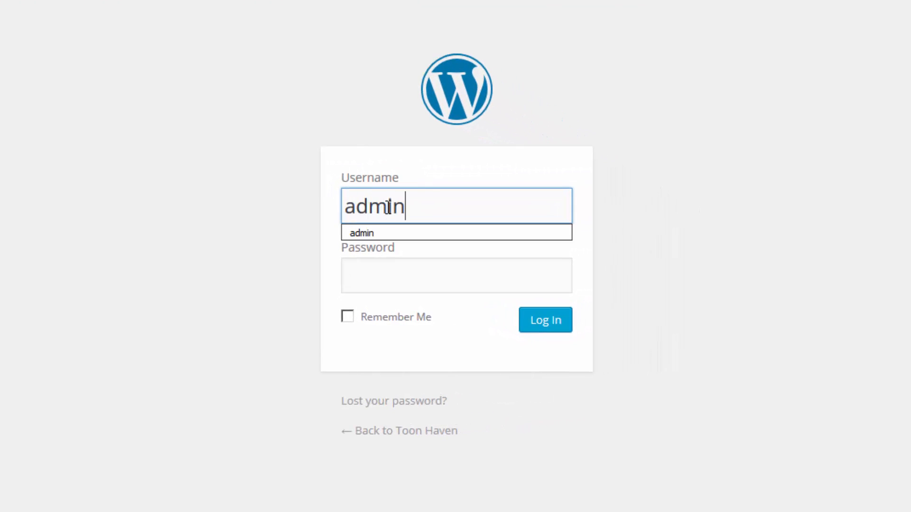
click(456, 275)
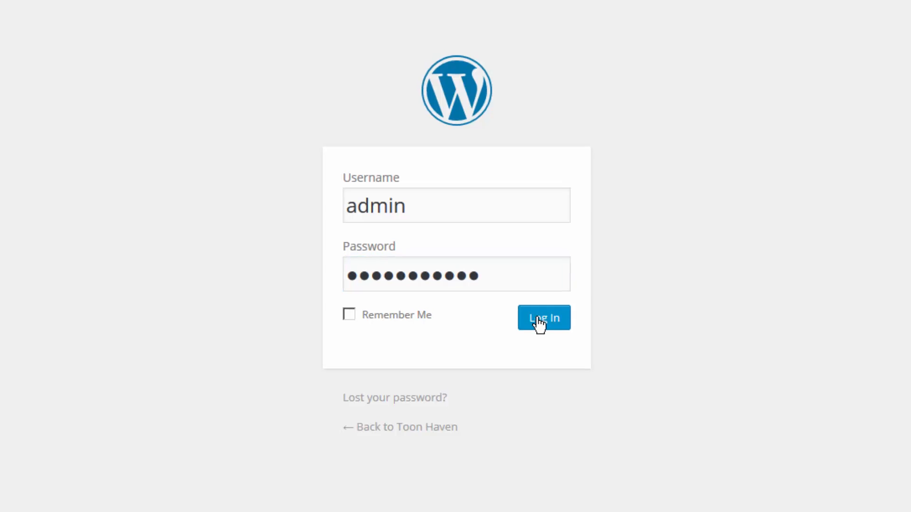
click(542, 318)
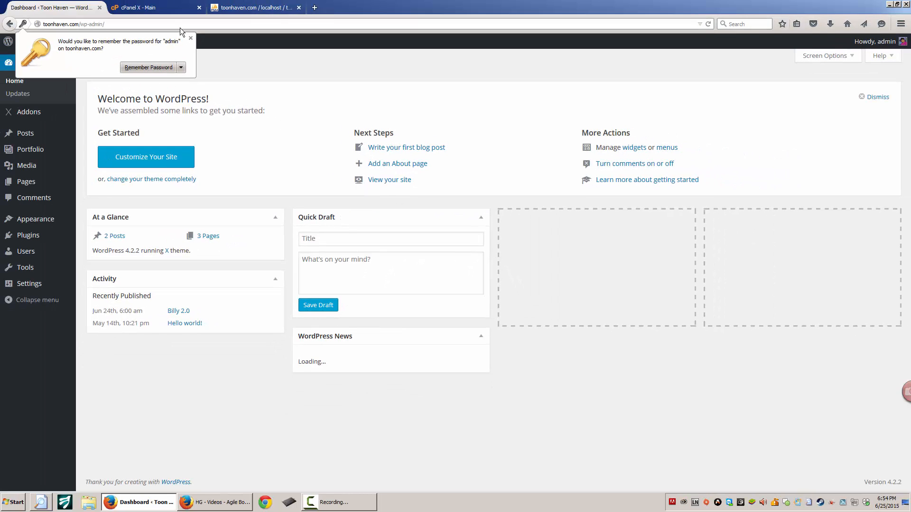
Step: Decline Firefox's remember-password offer and scroll the admin's profile to its New Password fields
click(191, 38)
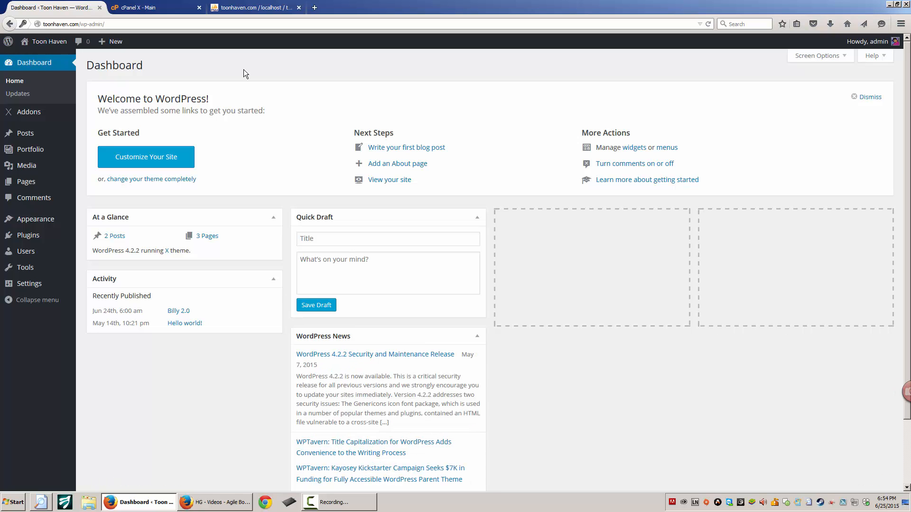
mouse_move(26, 251)
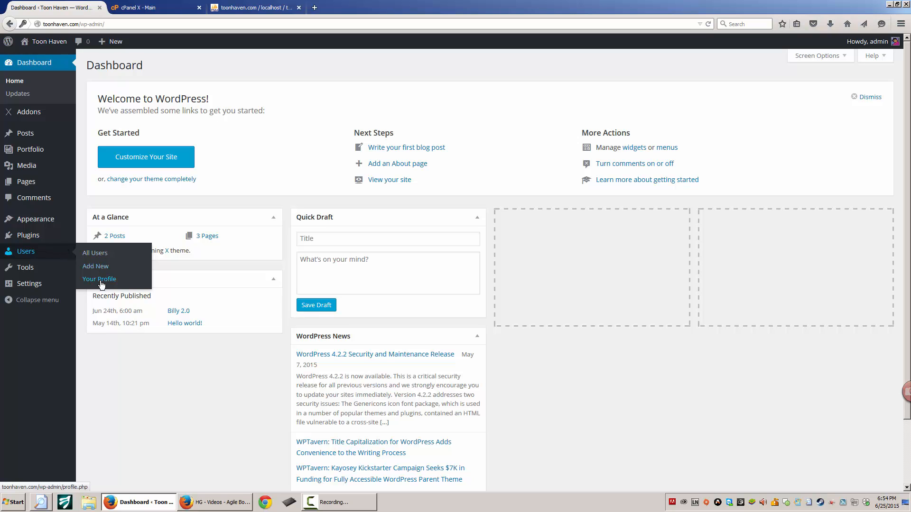
click(100, 279)
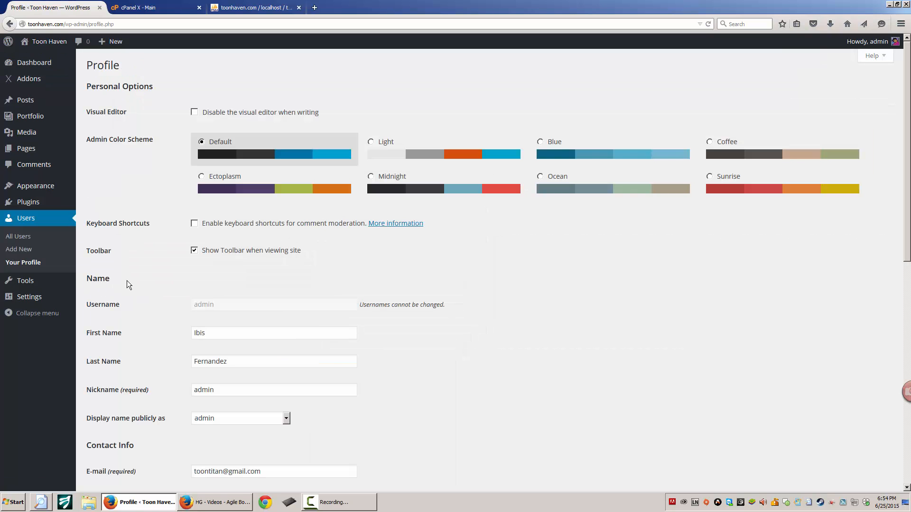
scroll(down, 3)
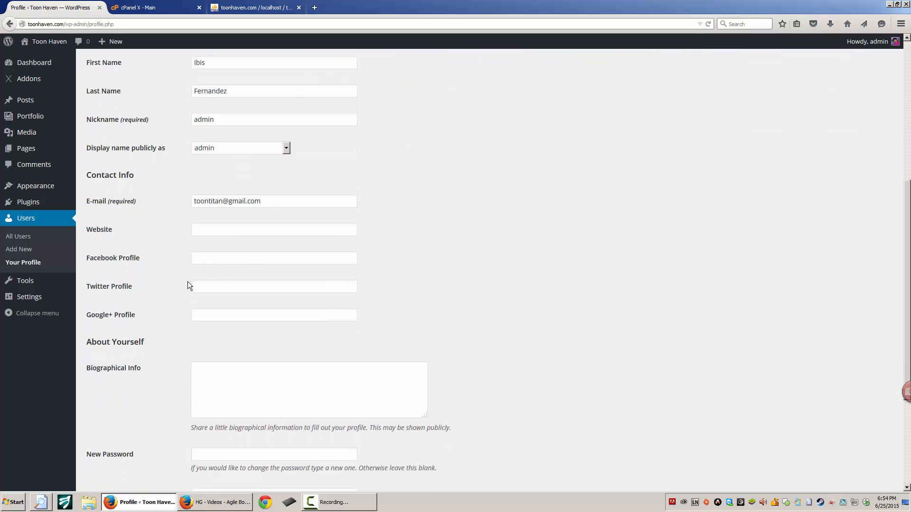
scroll(down, 3)
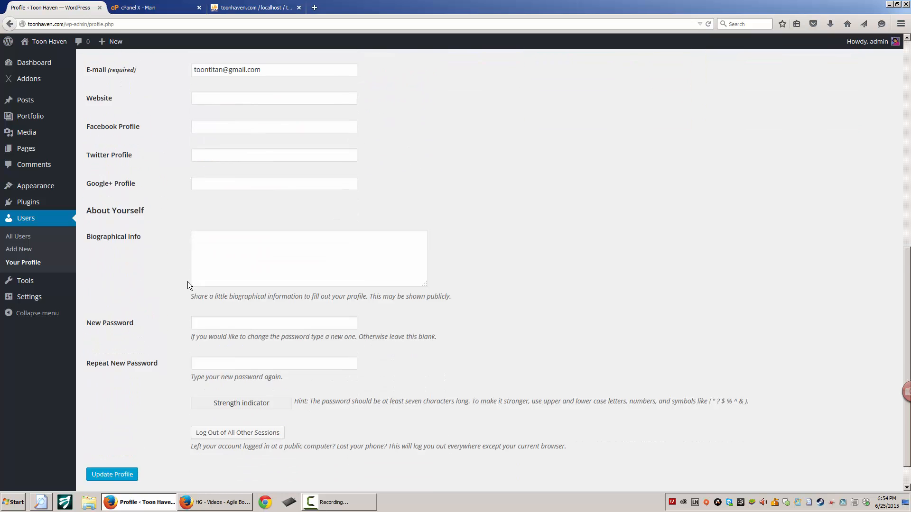
scroll(down, 3)
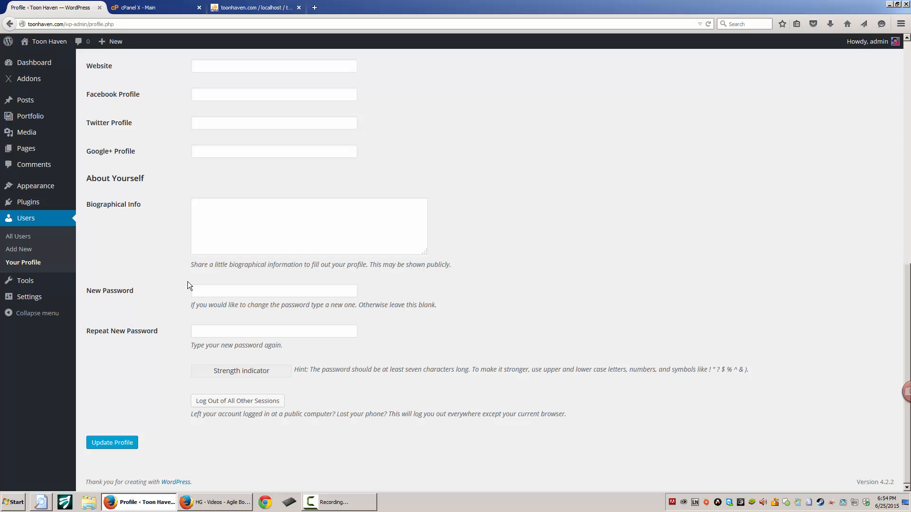